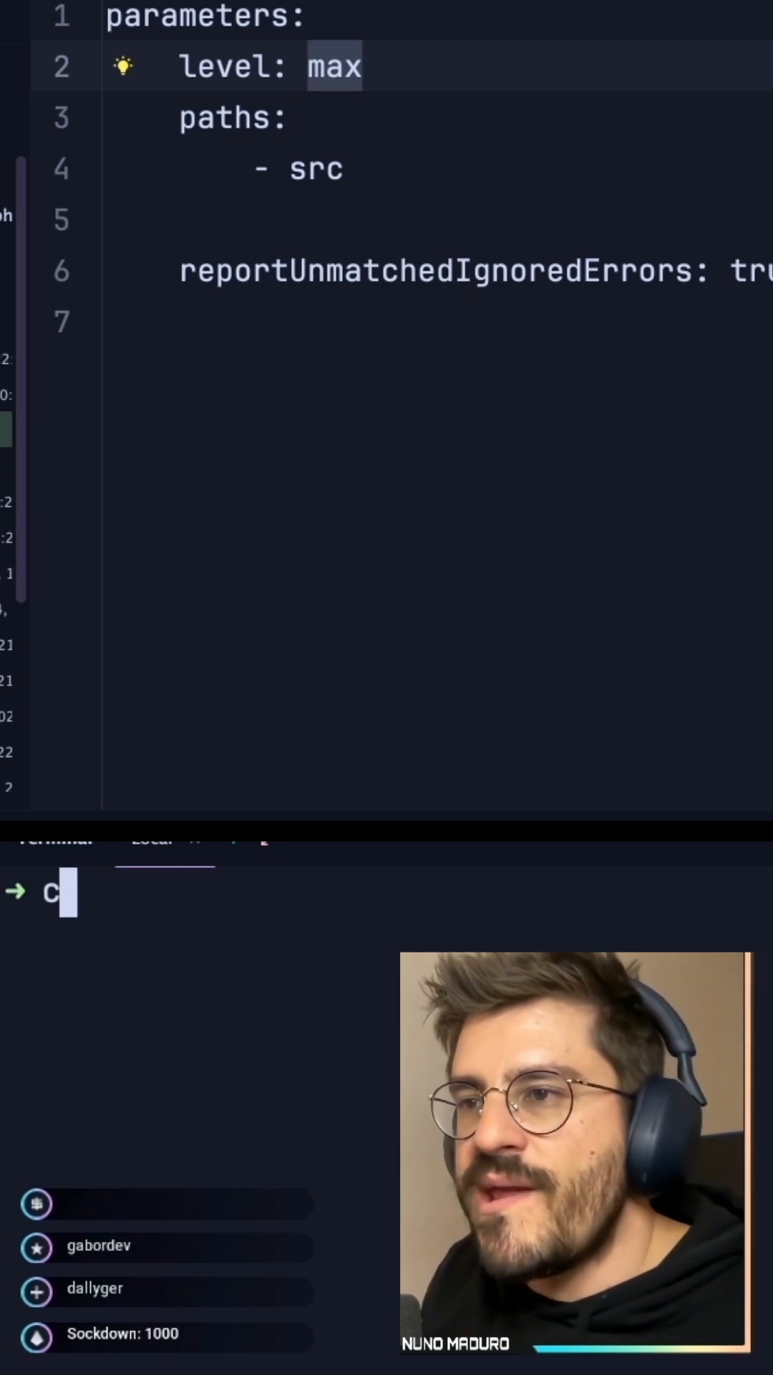
- Add an unused `$foo = function () { return true; };` closure at the start of inferProjectPath
{"action": "type", "text": "omposer req"}
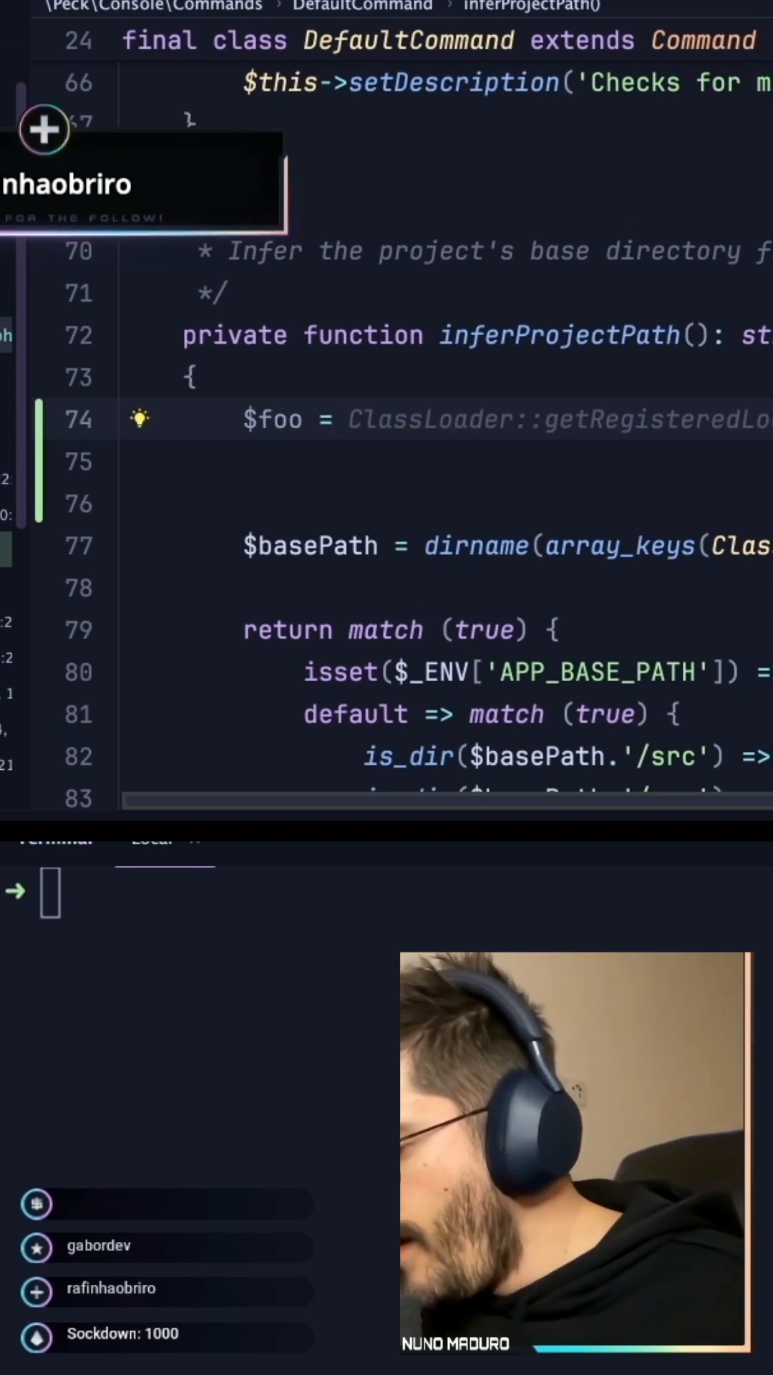
{"action": "type", "text": "function () {"}
{"action": "left_click", "coordinate": [387, 892]}
{"action": "type", "text": "./vendor/"}
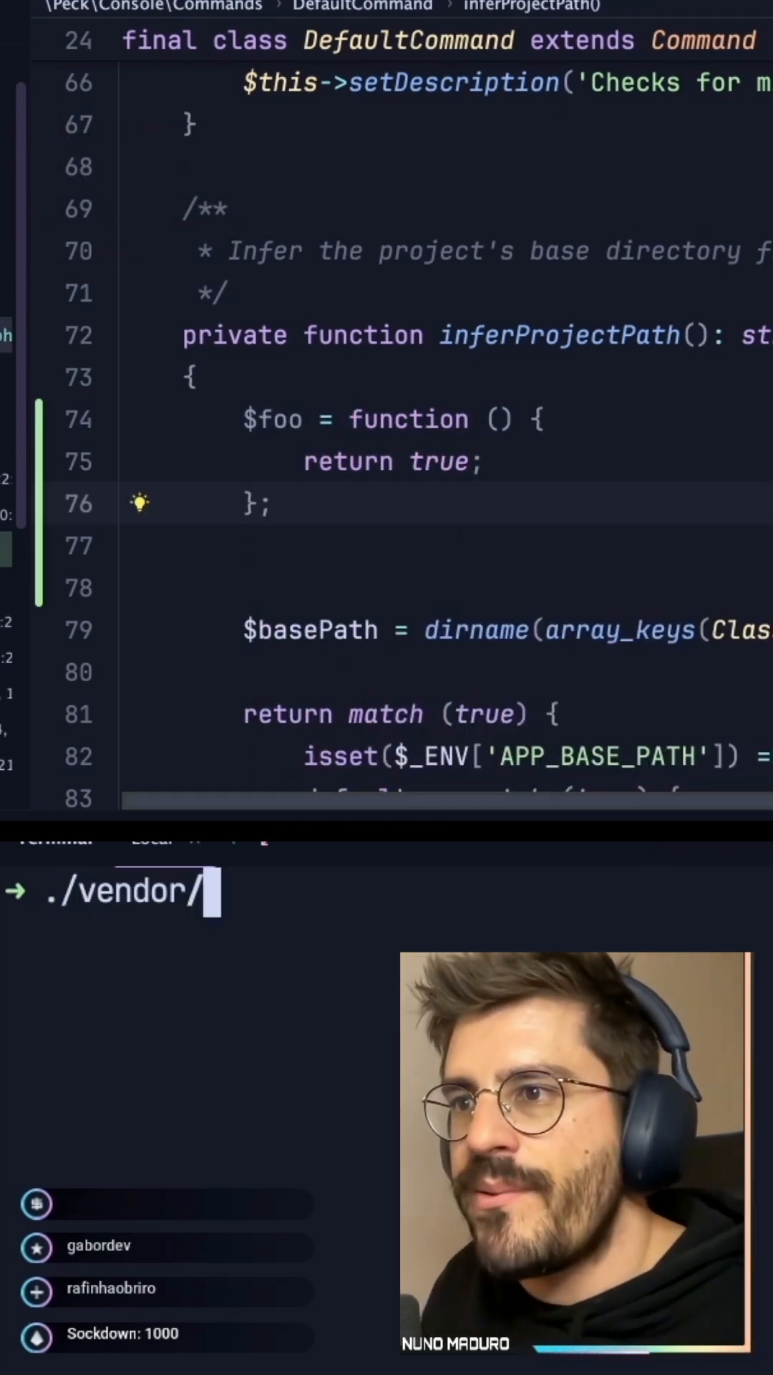
- Run ./vendor/bin/rector and highlight the added string closure return type in the diff
{"action": "type", "text": "bin"}
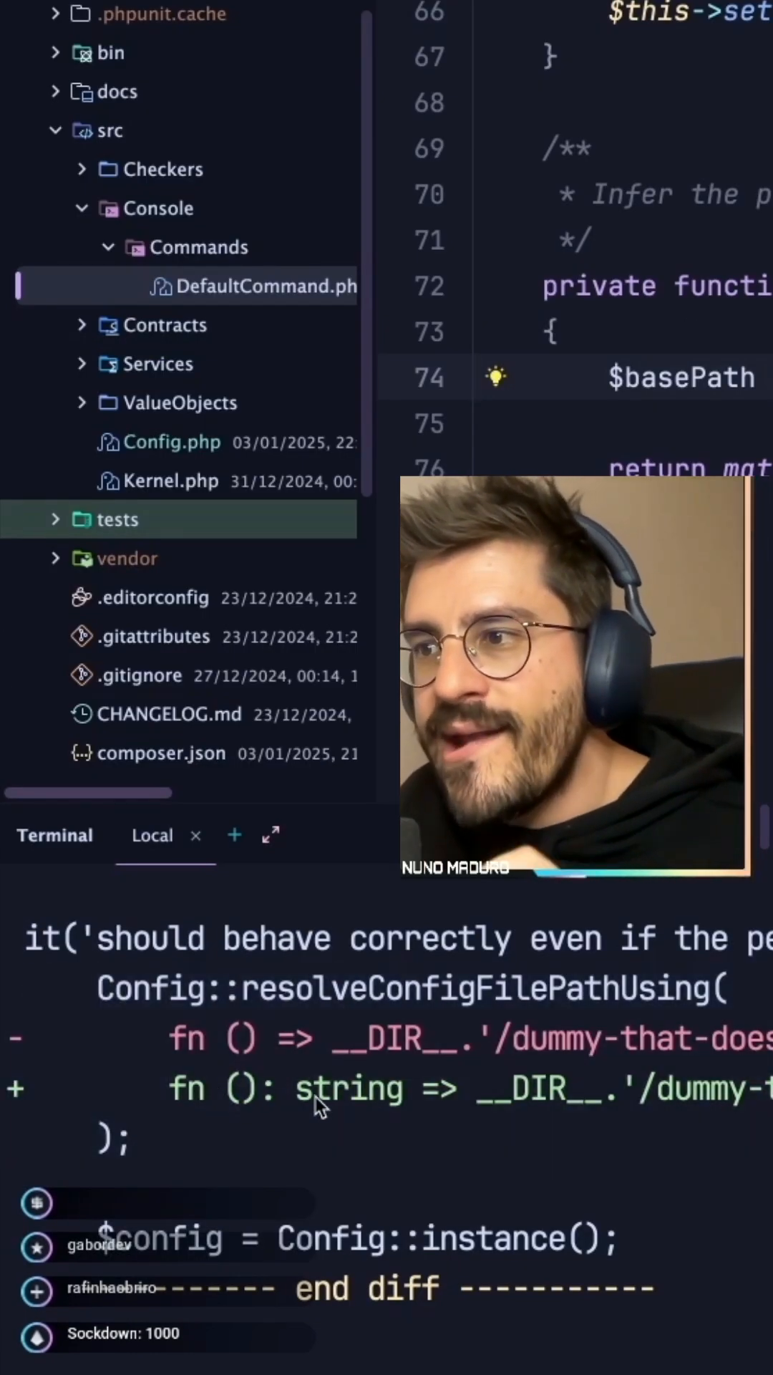
{"action": "double_click", "coordinate": [348, 1087]}
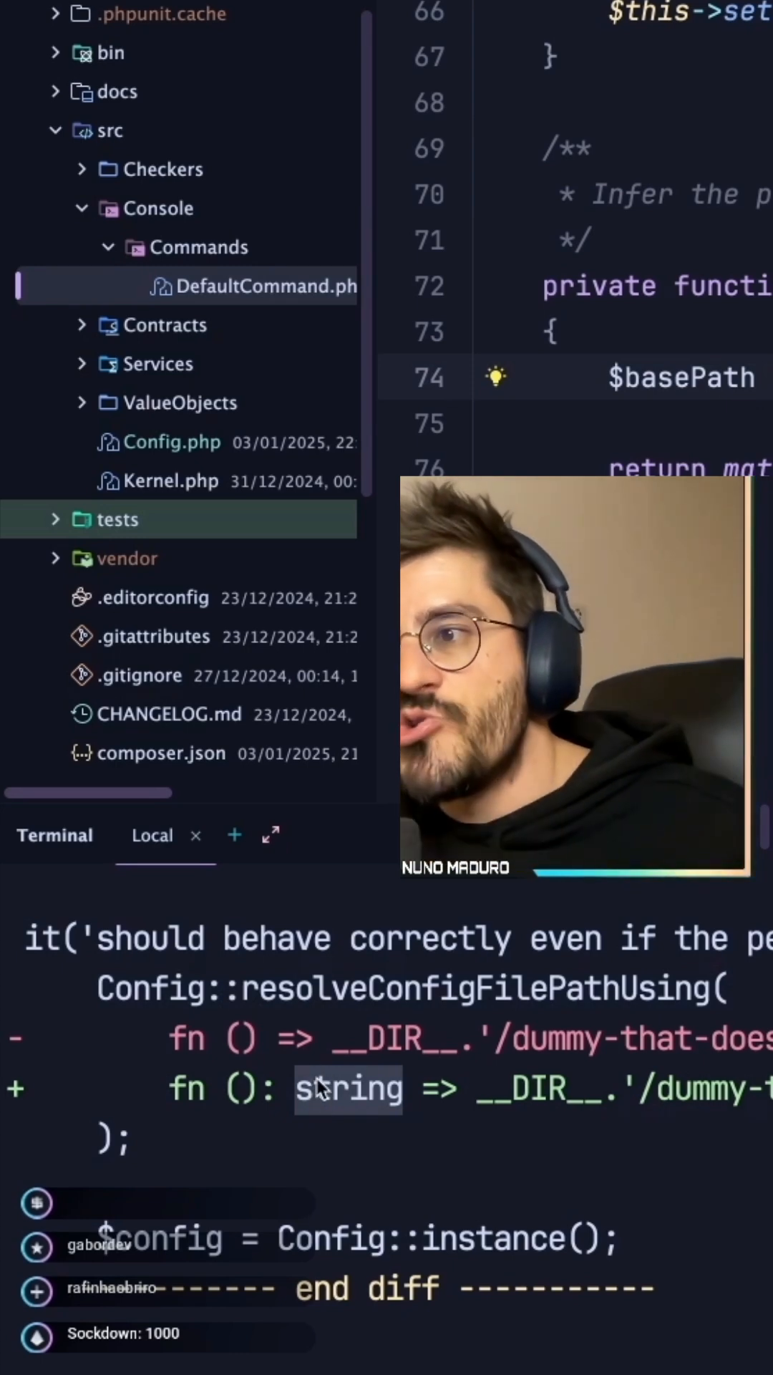